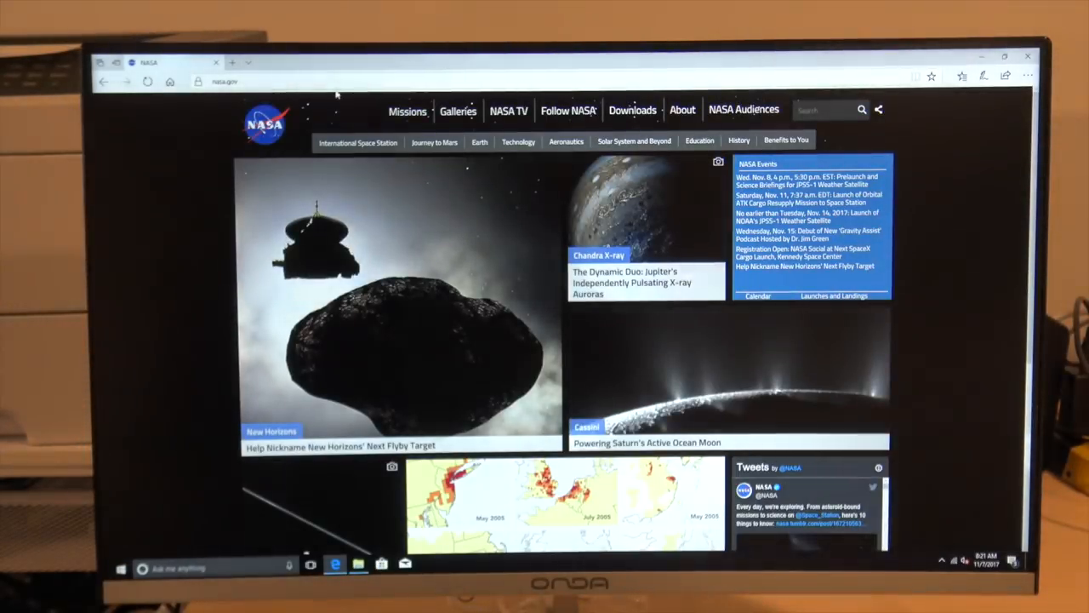
mouse_move(637, 380)
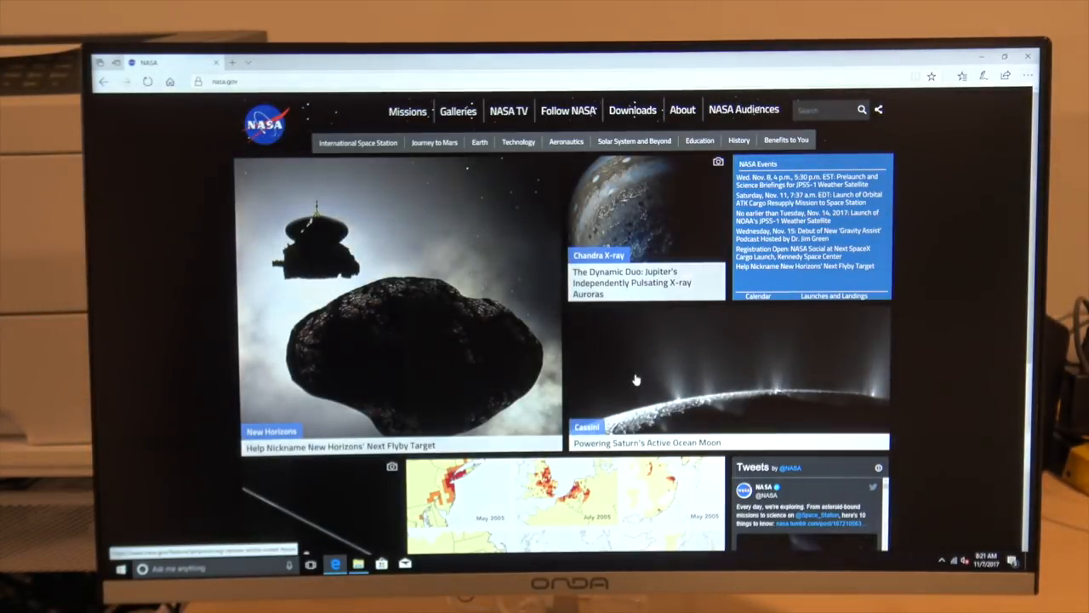
Step: Open the Cassini 'Powering Saturn's Active Ocean Moon' story on nasa.gov and scroll into its text
click(637, 379)
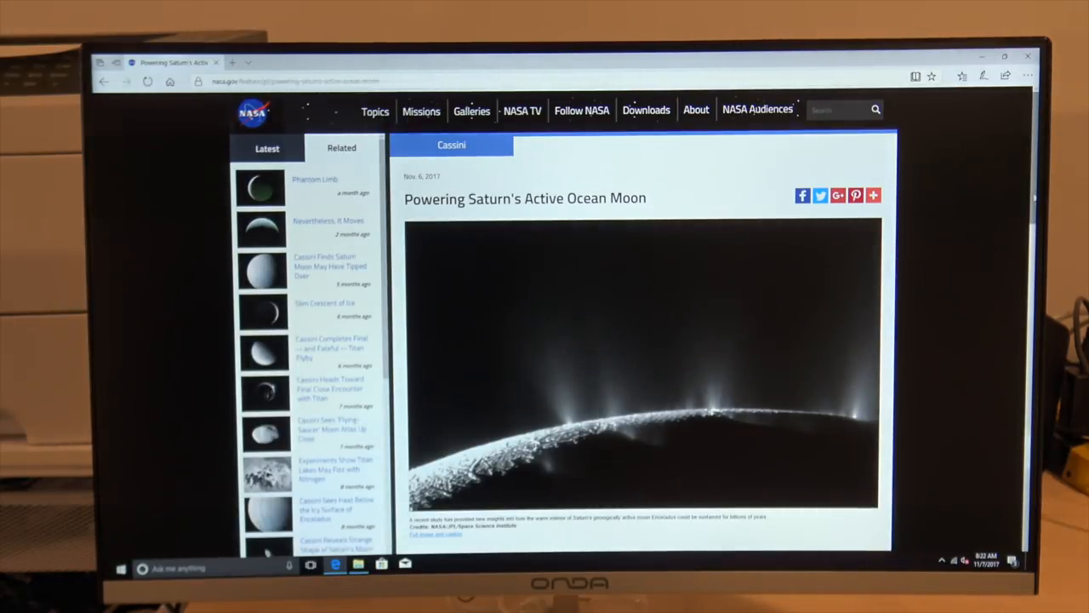
scroll(down, 3)
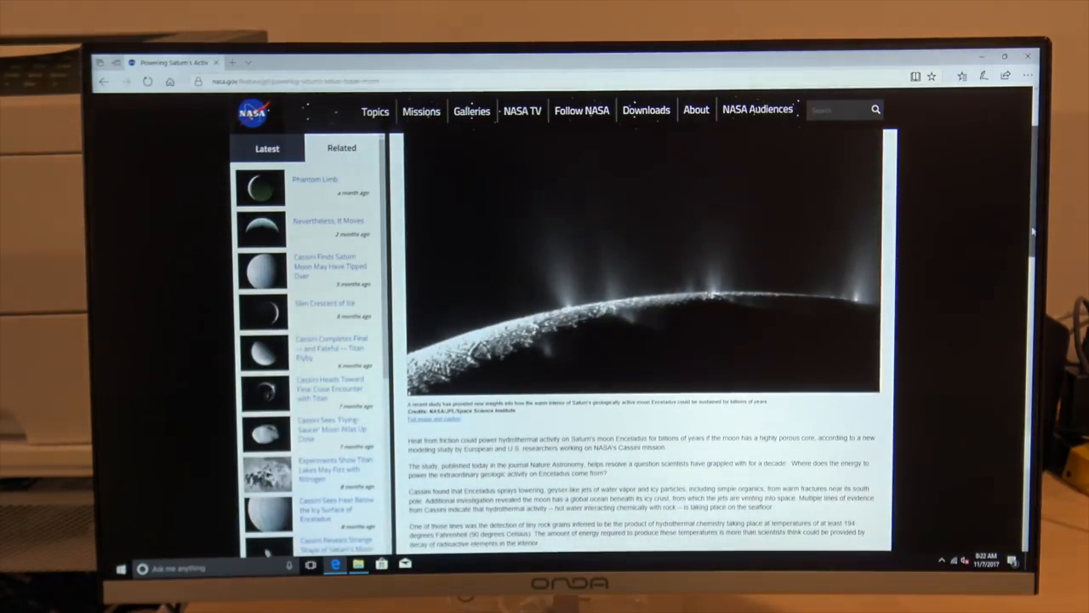
scroll(down, 3)
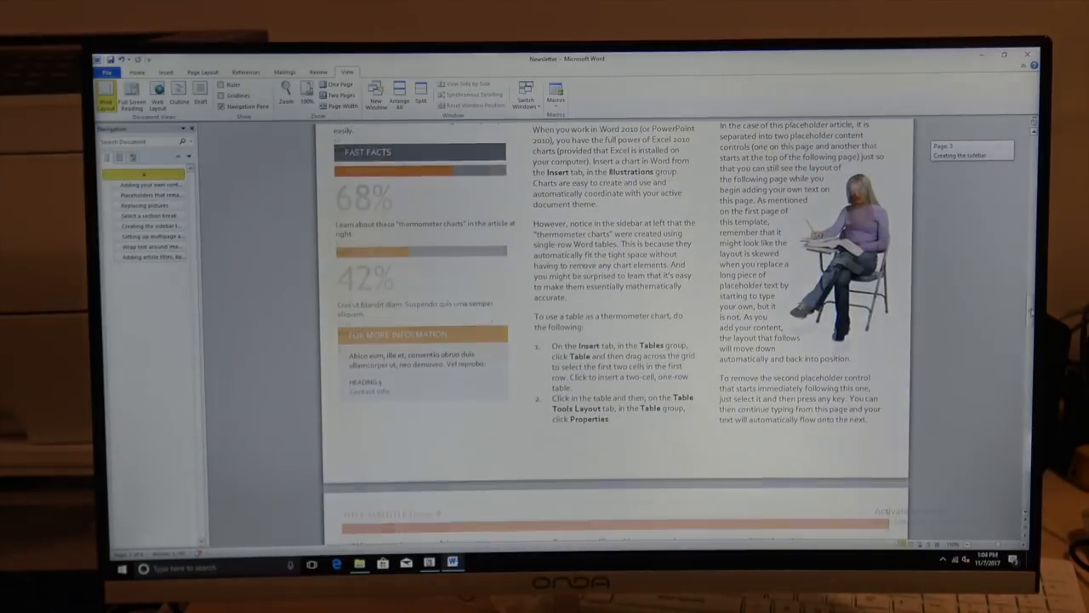
scroll(up, 3)
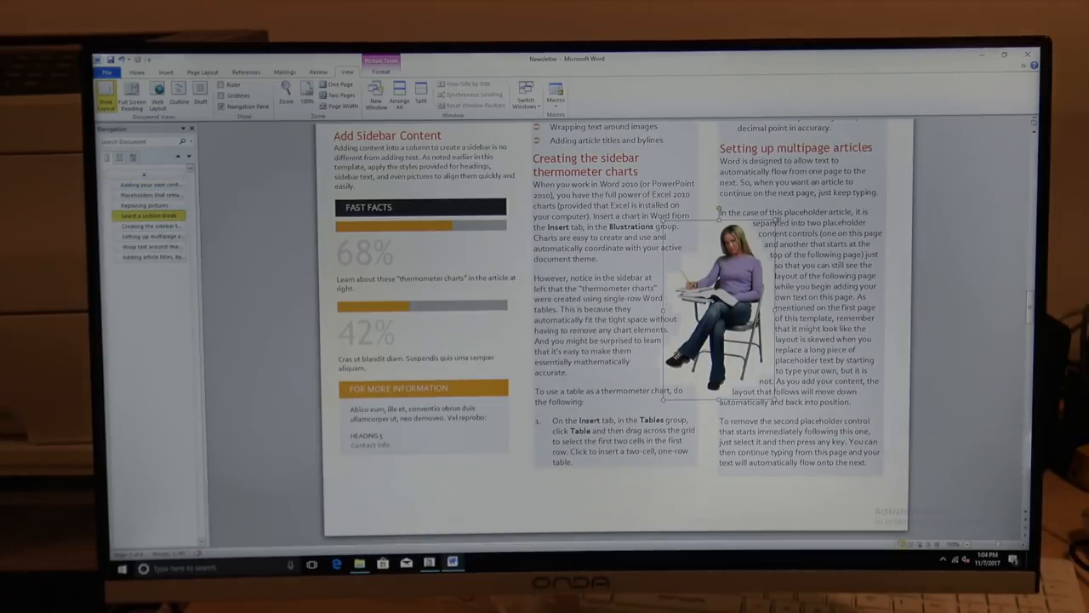
scroll(down, 3)
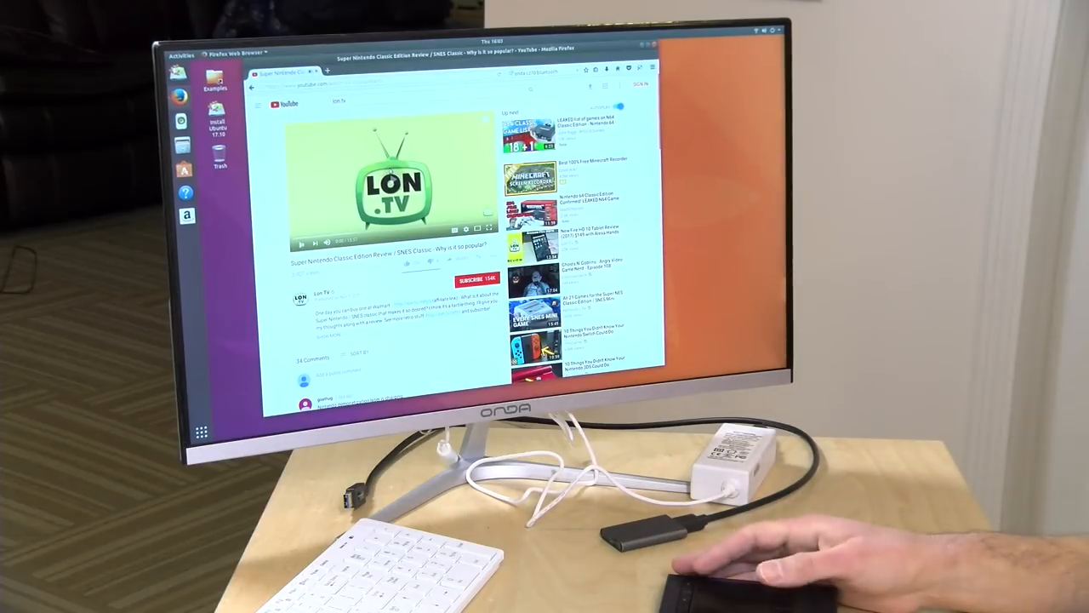
Step: Play the YouTube review, then read NASA's S.S. Gene Cernan supply article in a new tab
click(391, 187)
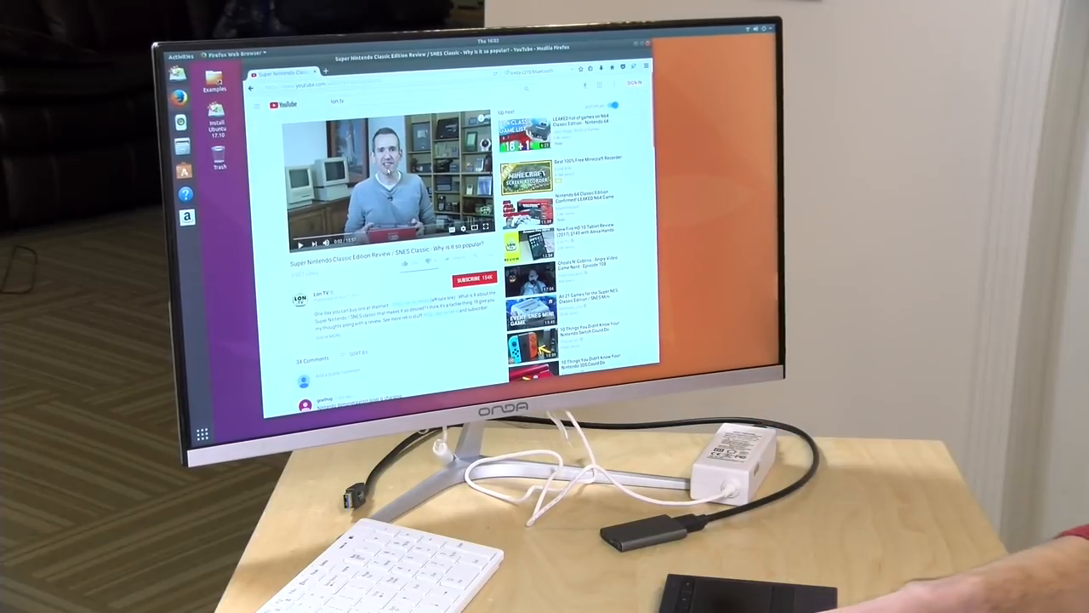
click(394, 70)
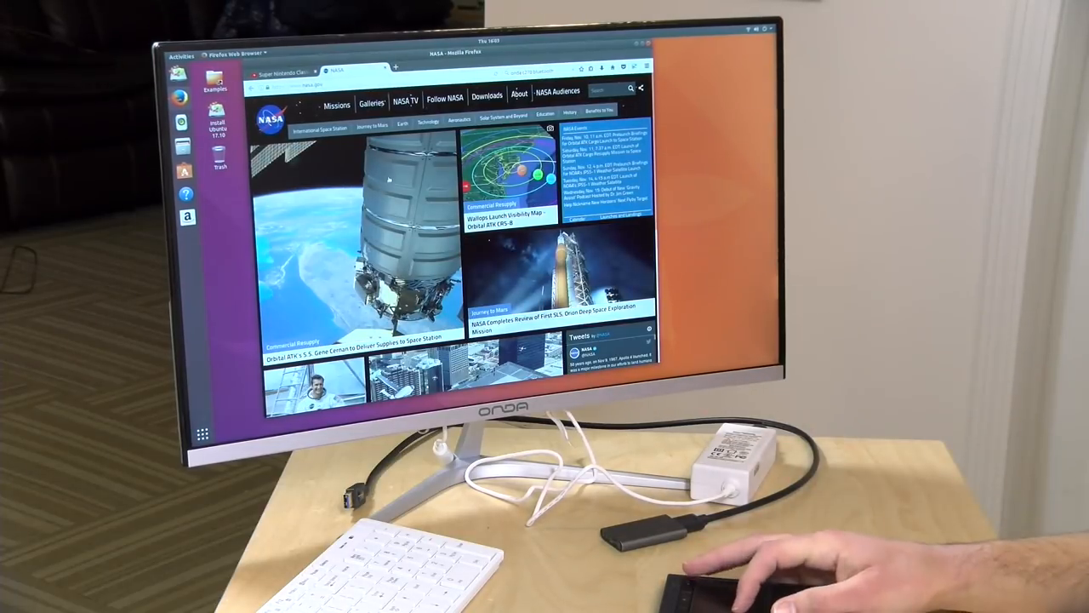
click(366, 339)
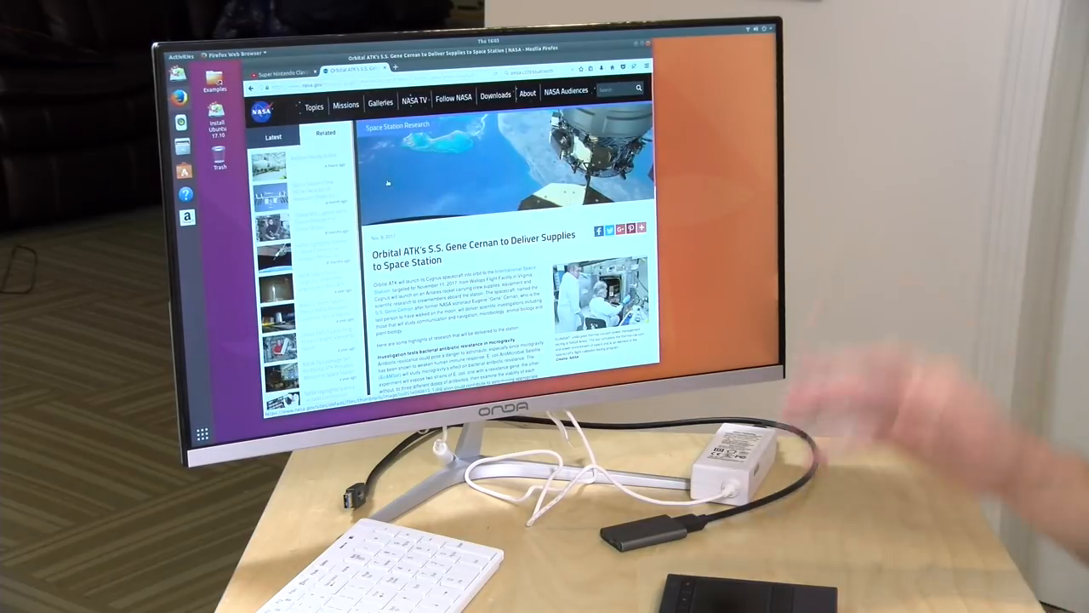
scroll(down, 3)
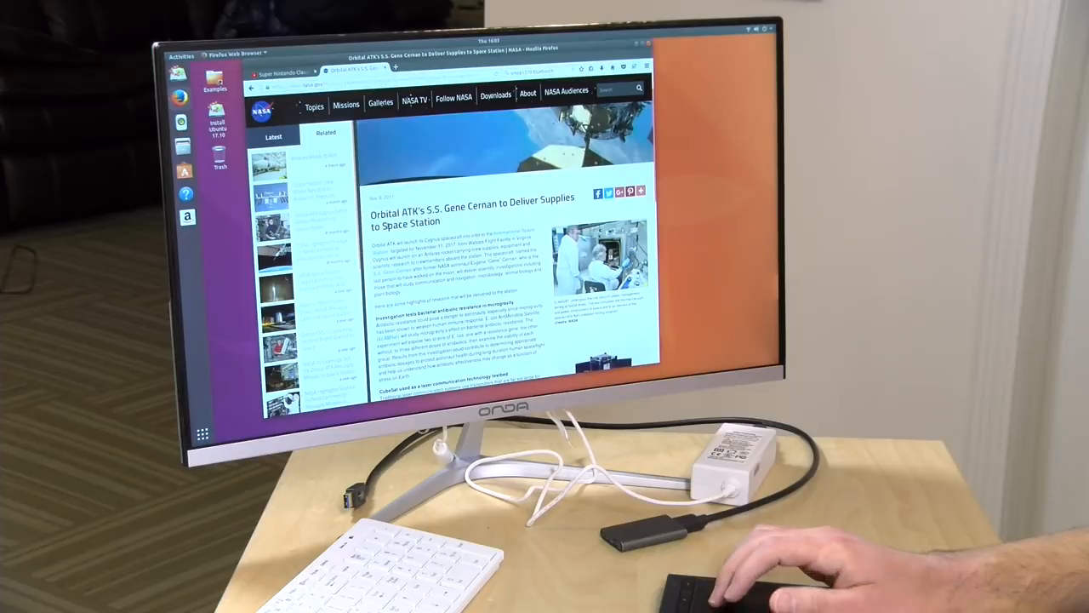